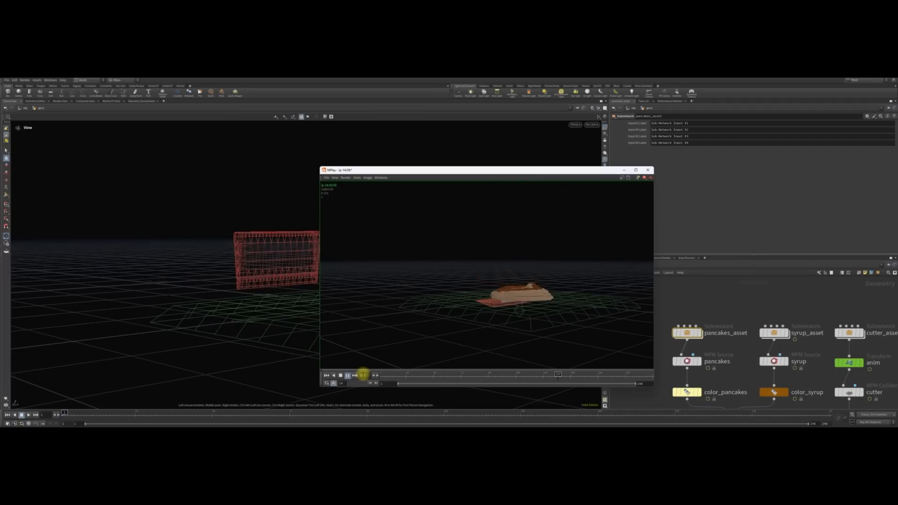
Play the cached pancake-and-syrup flipbook as the cutter passes and the syrup settles
{"action": "left_click", "coordinate": [355, 375]}
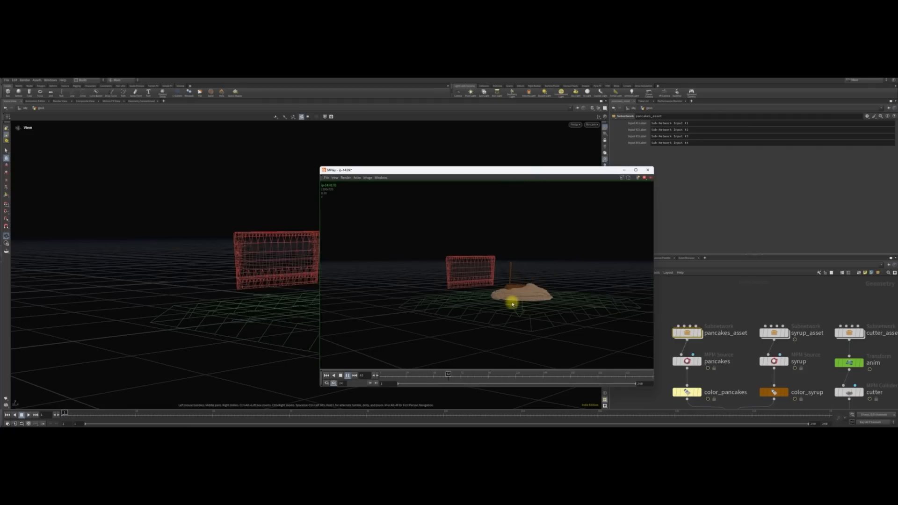
Close the pancake flipbook to reveal the purple particle building and meteorite scene
{"action": "left_click", "coordinate": [347, 375]}
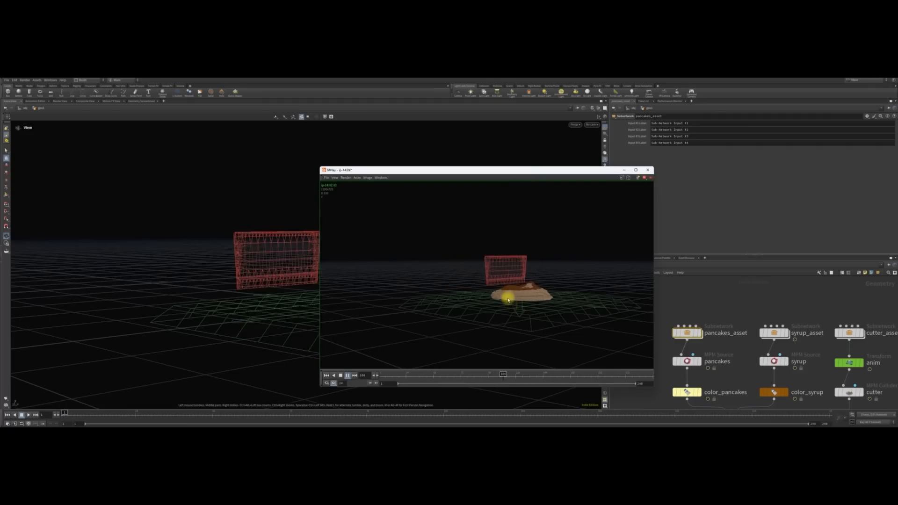
{"action": "left_click", "coordinate": [347, 375]}
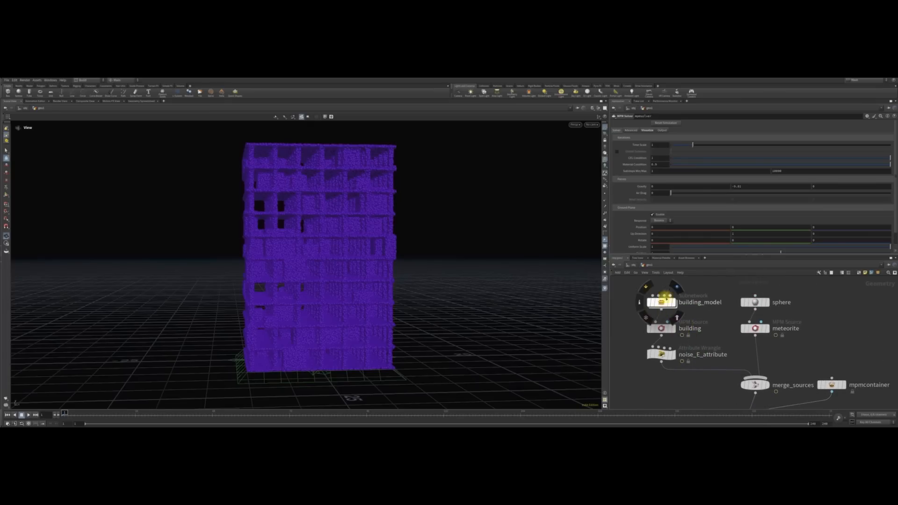
Dive into the building_model subnetwork to view the grey floor slab with columns
{"action": "left_click", "coordinate": [660, 328]}
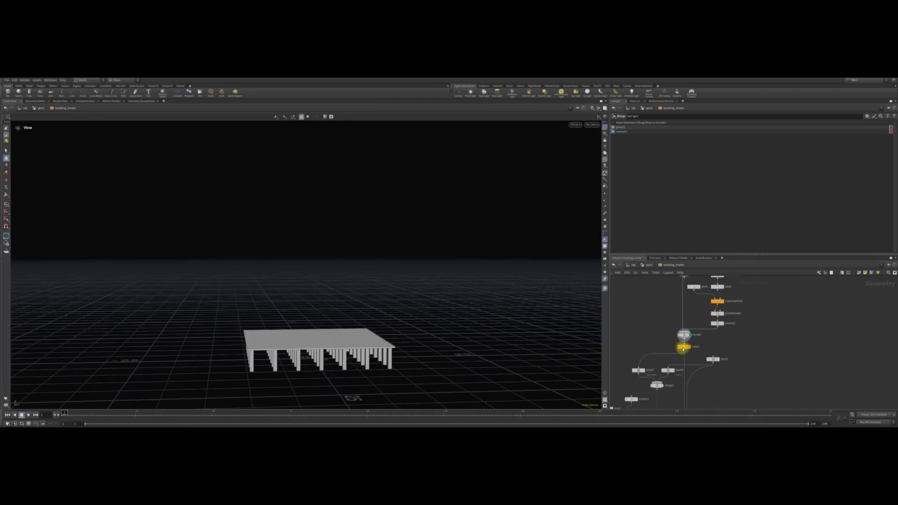
Inspect the Copy and Transform column settings, then display the thin floor-plate Box
{"action": "left_click", "coordinate": [685, 346]}
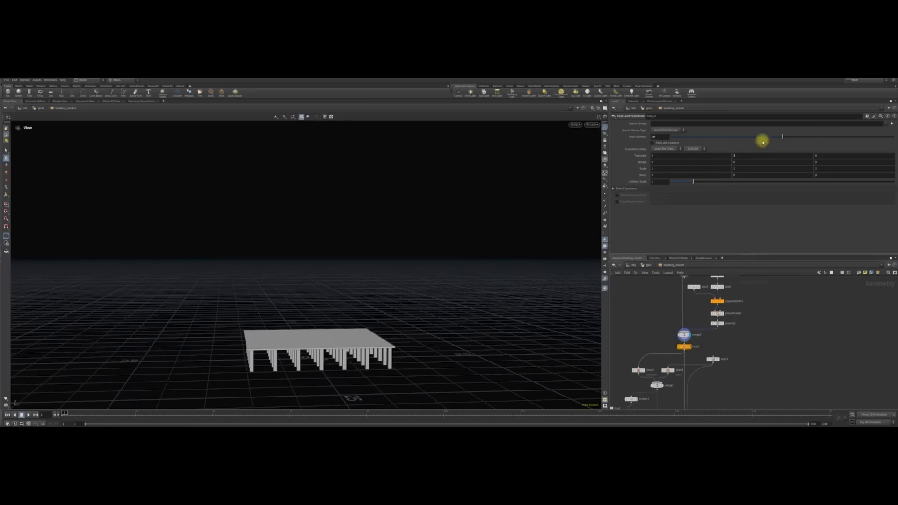
{"action": "left_click_drag", "start_coordinate": [763, 136], "coordinate": [822, 140]}
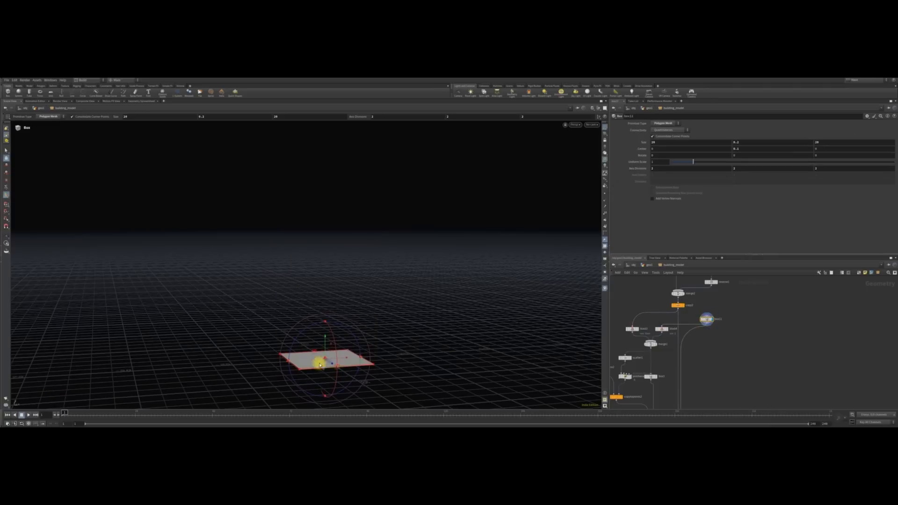
Drag the Box handles to widen the floor plate and make it much deeper
{"action": "left_click_drag", "start_coordinate": [323, 361], "coordinate": [267, 362]}
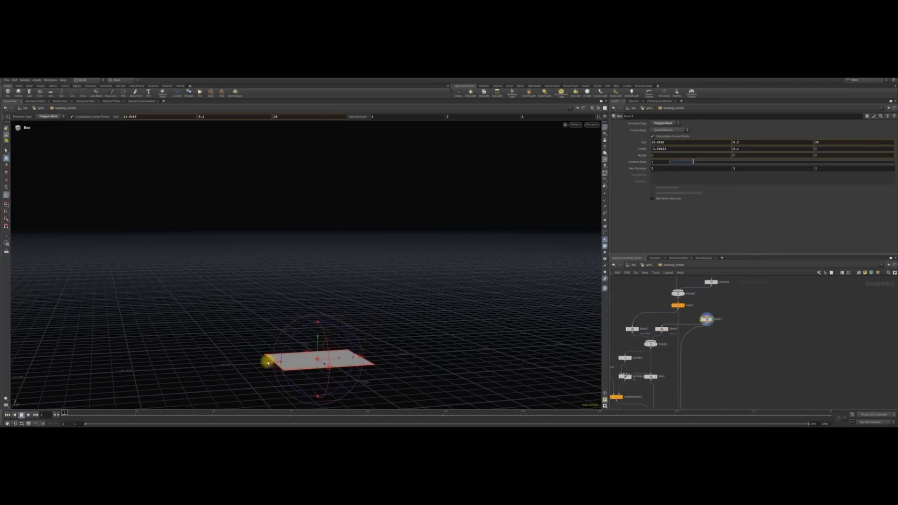
{"action": "left_click_drag", "start_coordinate": [268, 363], "coordinate": [383, 364]}
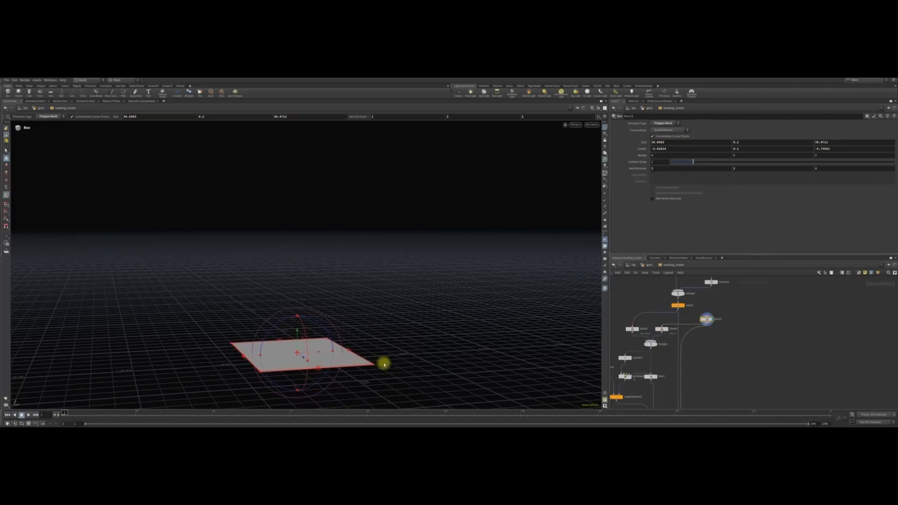
{"action": "left_click_drag", "start_coordinate": [384, 365], "coordinate": [336, 371]}
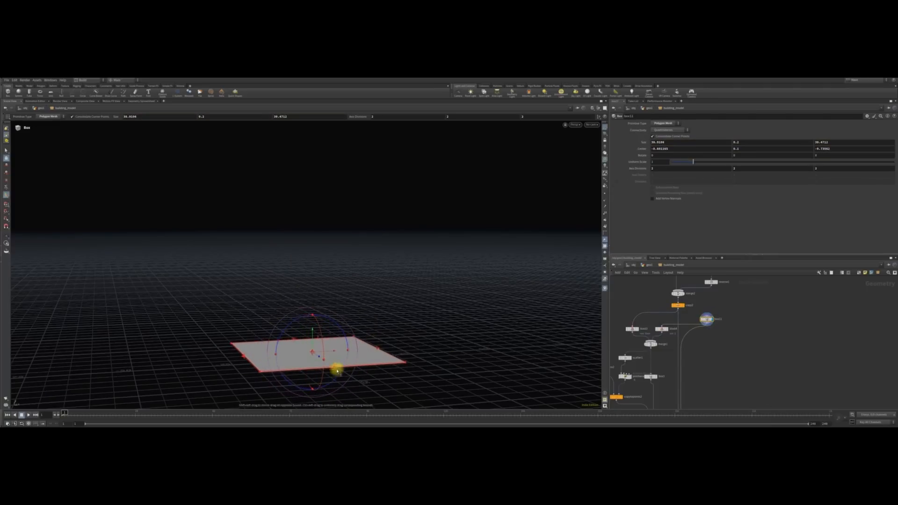
{"action": "left_click_drag", "start_coordinate": [334, 368], "coordinate": [246, 361]}
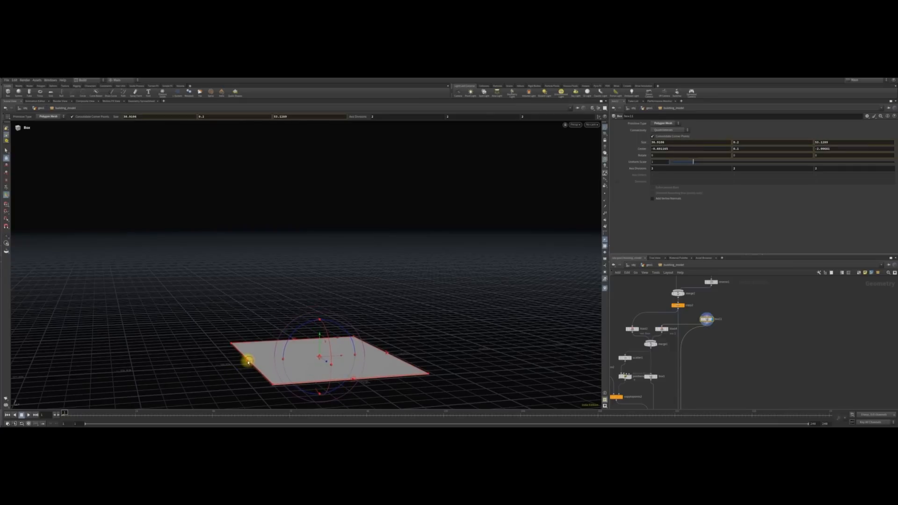
{"action": "left_click_drag", "start_coordinate": [247, 360], "coordinate": [288, 341]}
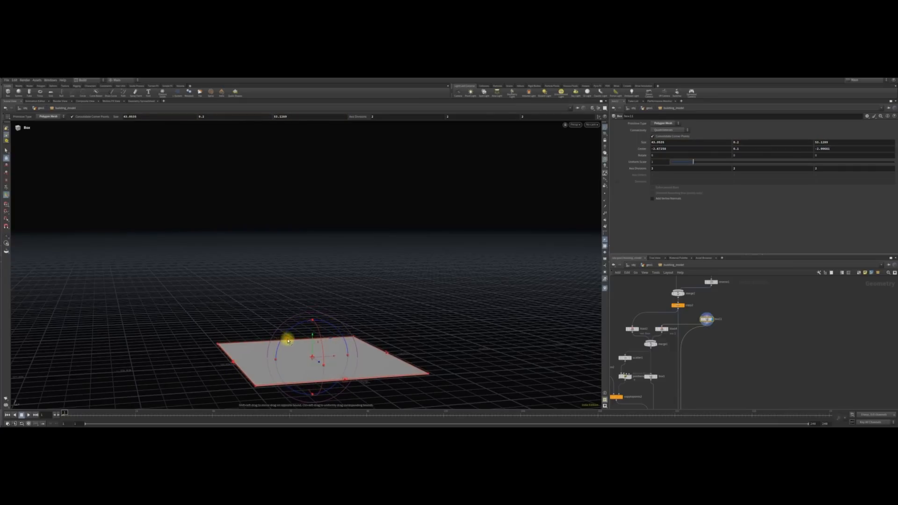
{"action": "left_click_drag", "start_coordinate": [288, 342], "coordinate": [391, 346]}
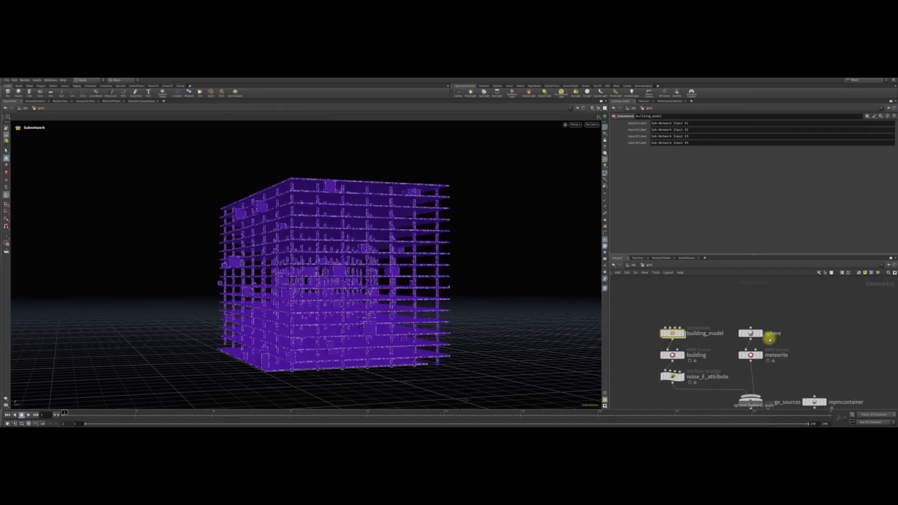
Select the sphere node and drag the meteorite high up and to the right
{"action": "left_click", "coordinate": [772, 333]}
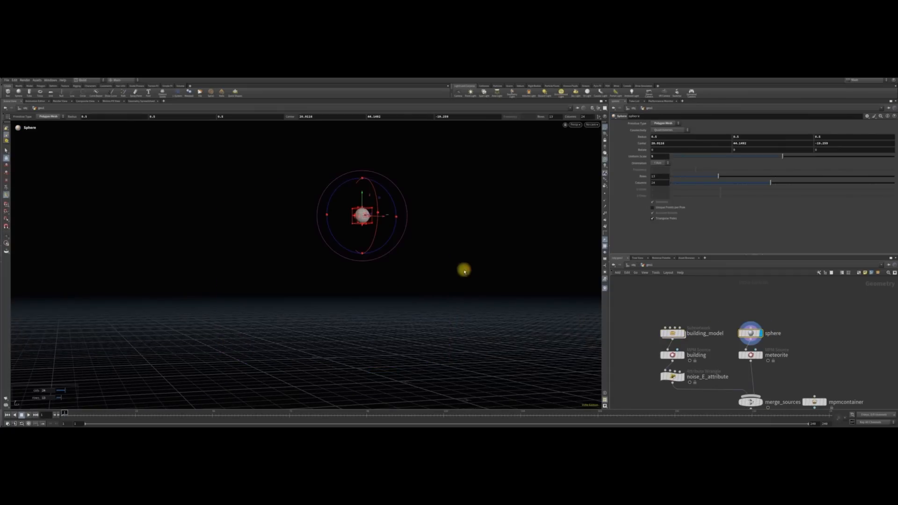
{"action": "left_click_drag", "start_coordinate": [361, 214], "coordinate": [440, 197]}
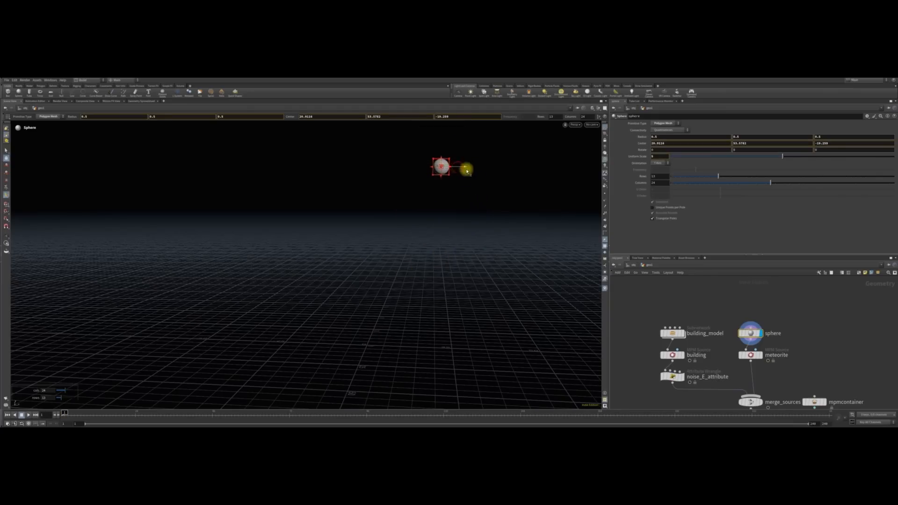
{"action": "left_click_drag", "start_coordinate": [444, 166], "coordinate": [395, 189]}
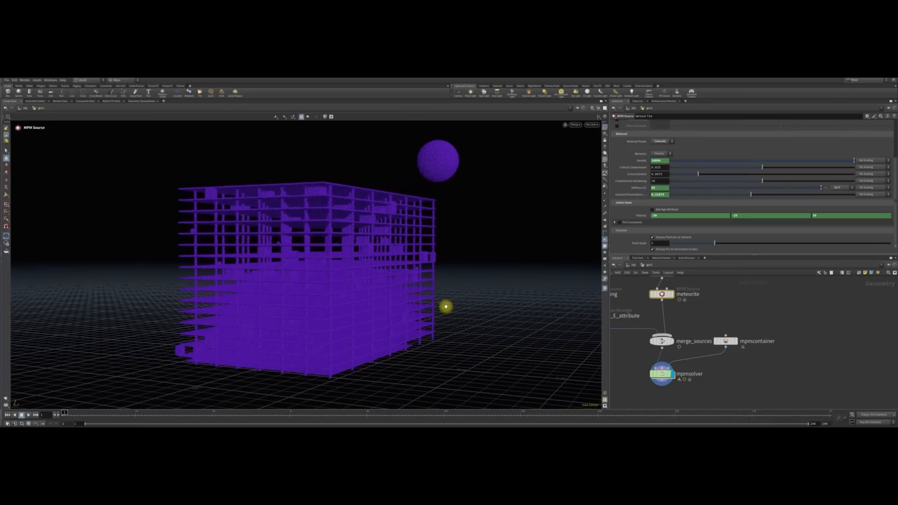
Create cam1 from the current view and check its 1920×1080, 50 mm settings
{"action": "left_click", "coordinate": [591, 125]}
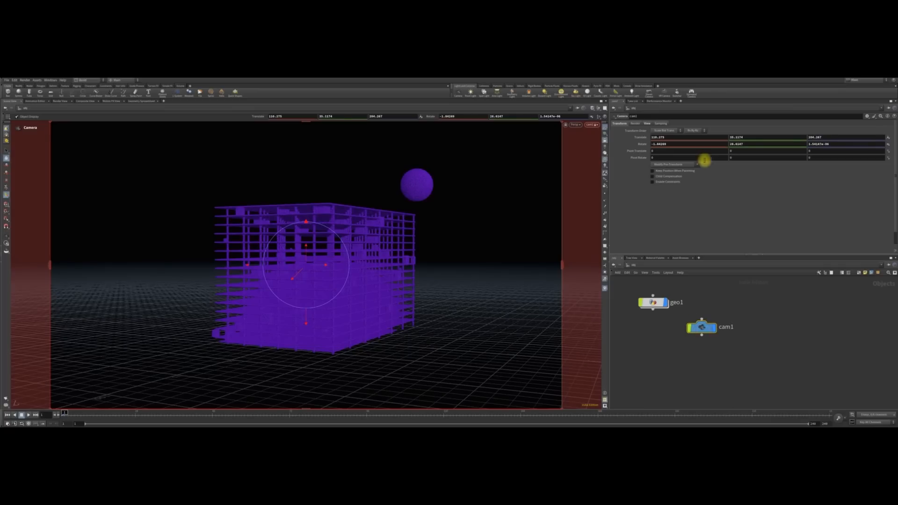
{"action": "left_click", "coordinate": [646, 123]}
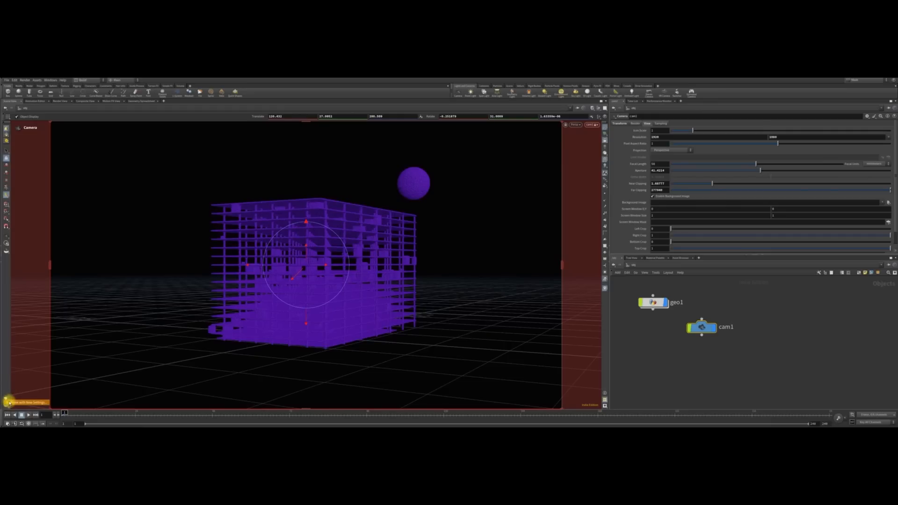
Start a flipbook render through the camera from the Render Flipbook dialog
{"action": "left_click", "coordinate": [21, 401]}
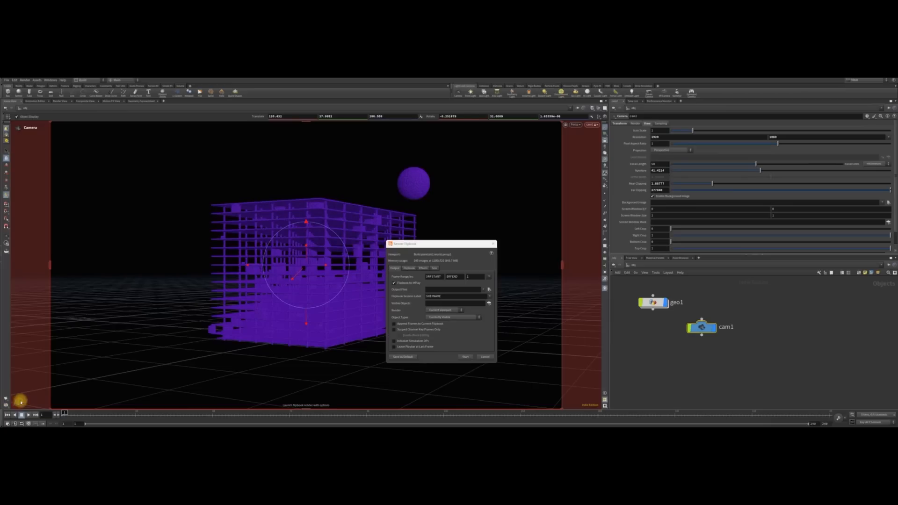
{"action": "left_click", "coordinate": [435, 268]}
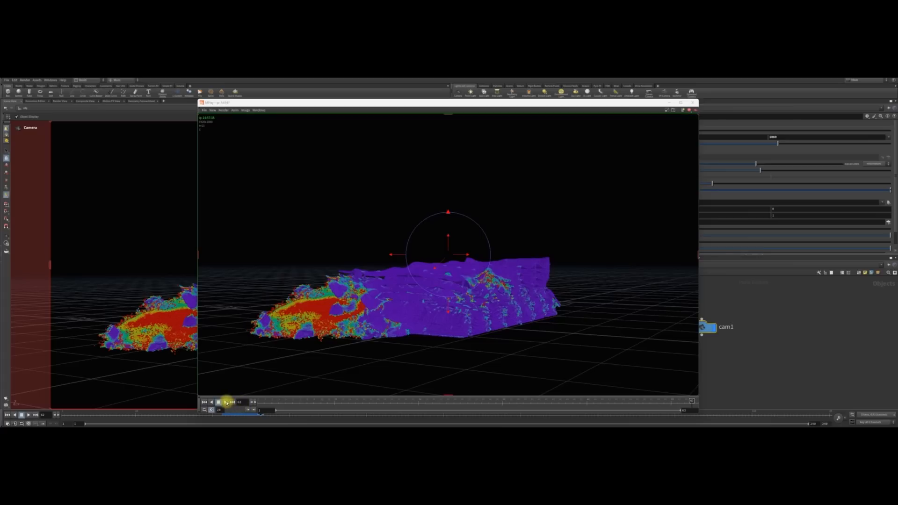
Play the camera flipbook as the meteor shatters the building into a stress-coloured heap
{"action": "left_click", "coordinate": [219, 401]}
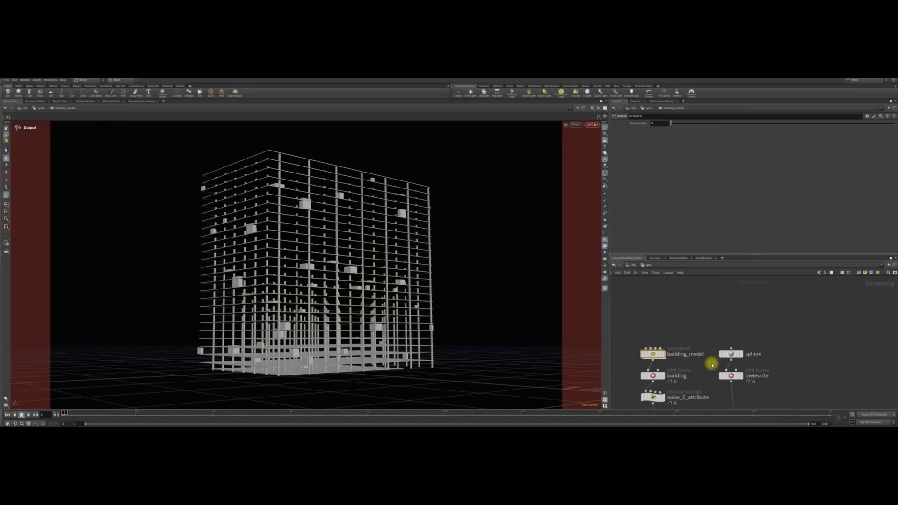
Select the sphere node to move the meteorite's centre to roughly 42, 77, -43
{"action": "left_click", "coordinate": [730, 353]}
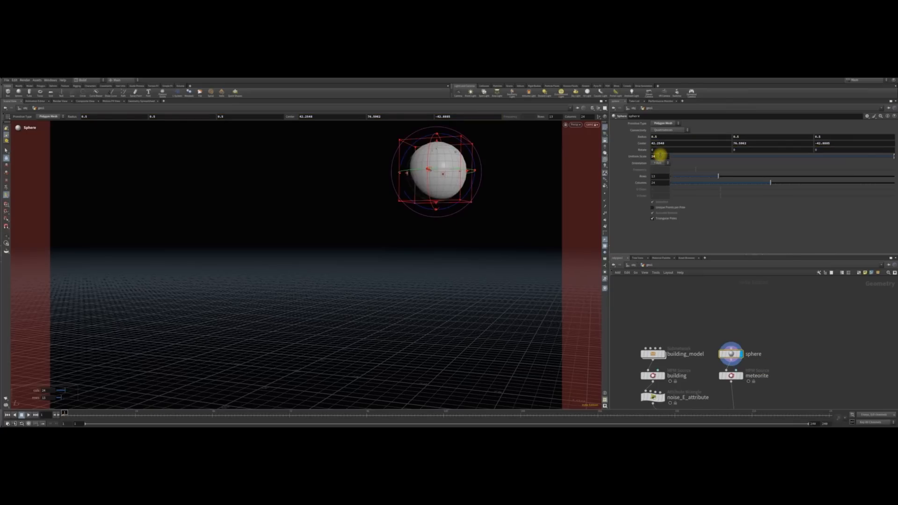
{"action": "mouse_move", "coordinate": [646, 191]}
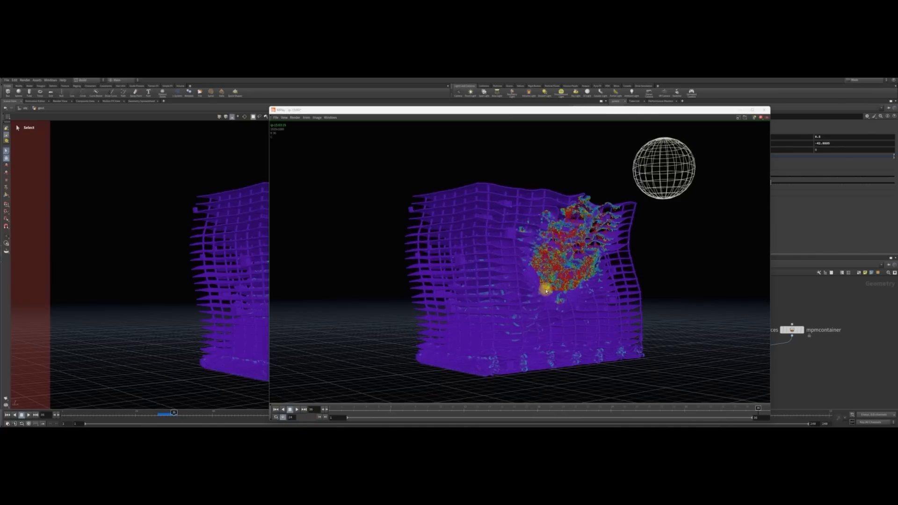
Play the flipbook of the meteor smashing into the purple lattice skyscraper
{"action": "left_click", "coordinate": [295, 408]}
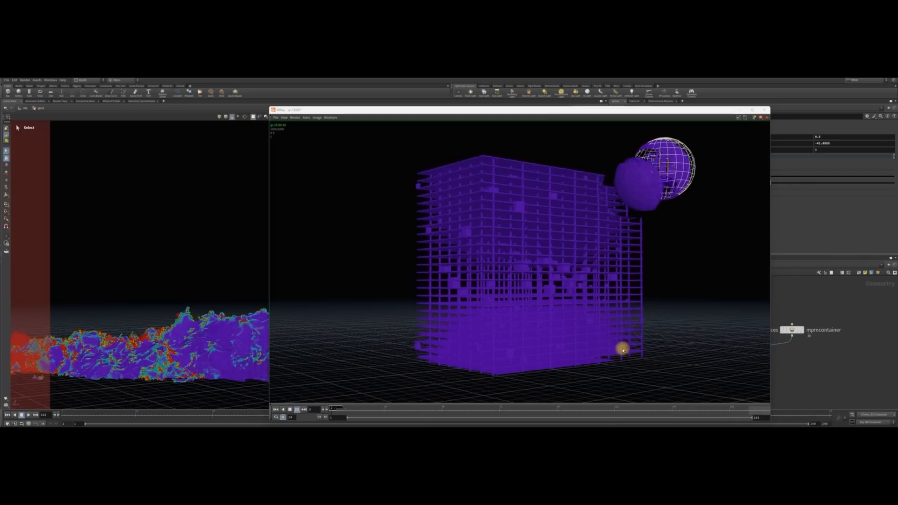
{"action": "left_click", "coordinate": [297, 408]}
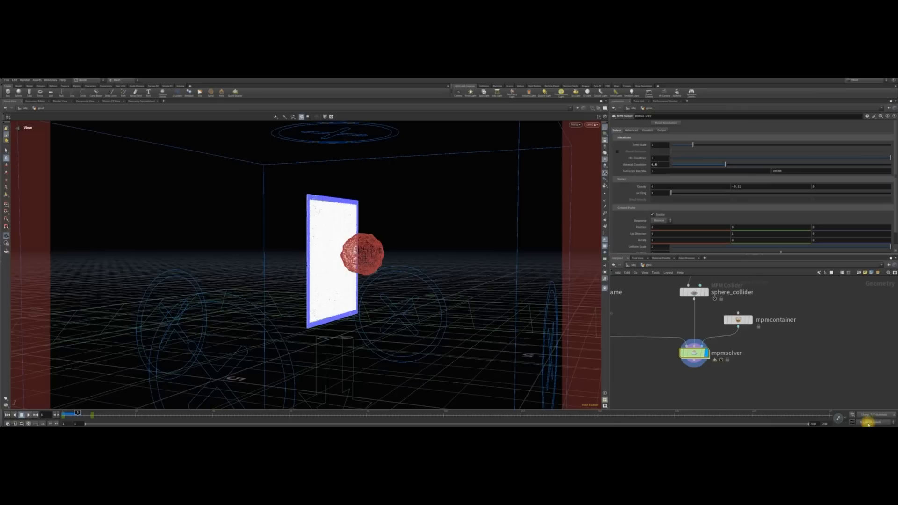
{"action": "mouse_move", "coordinate": [605, 349]}
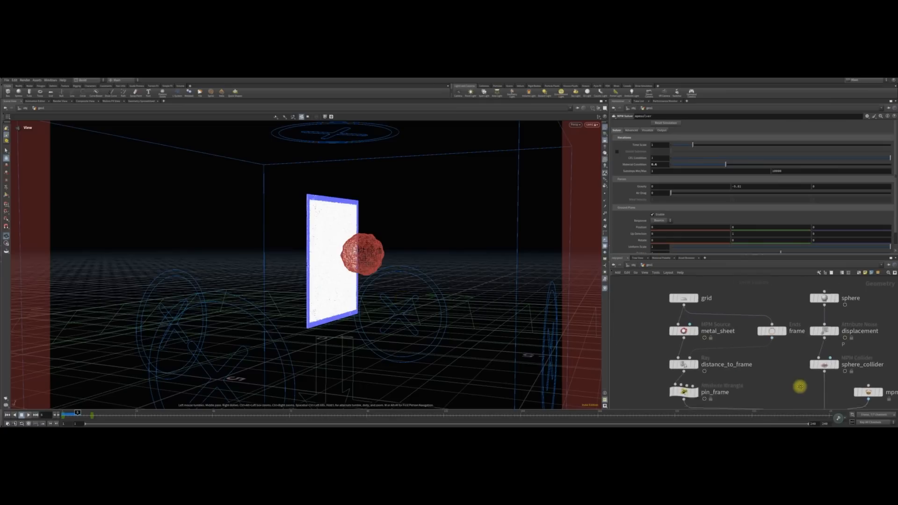
{"action": "left_click", "coordinate": [717, 331]}
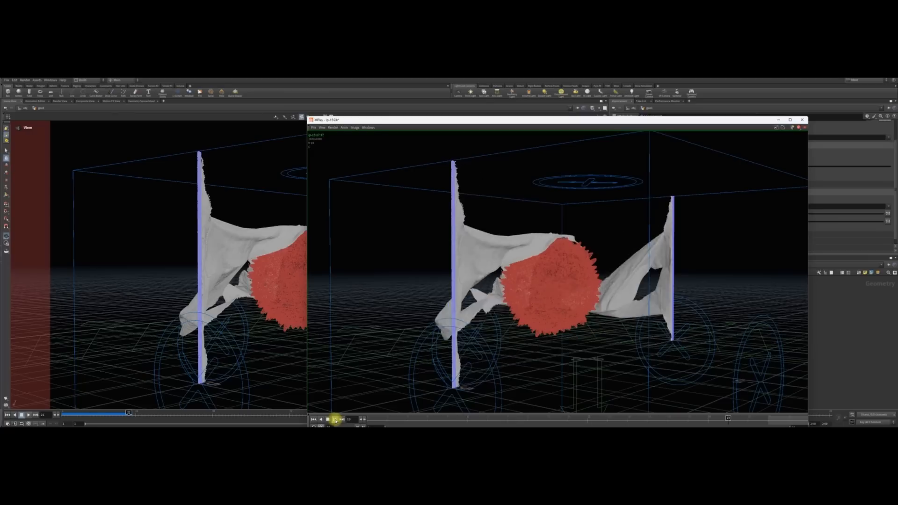
{"action": "left_click", "coordinate": [334, 420]}
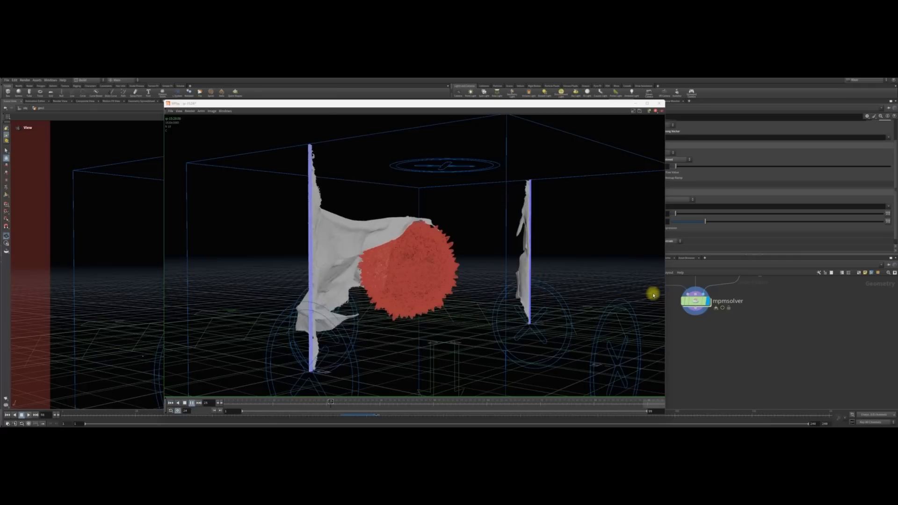
Play the jello cubes flipbook, then open the jello_cubes_seed network of grid, scatter and box nodes
{"action": "left_click", "coordinate": [191, 402]}
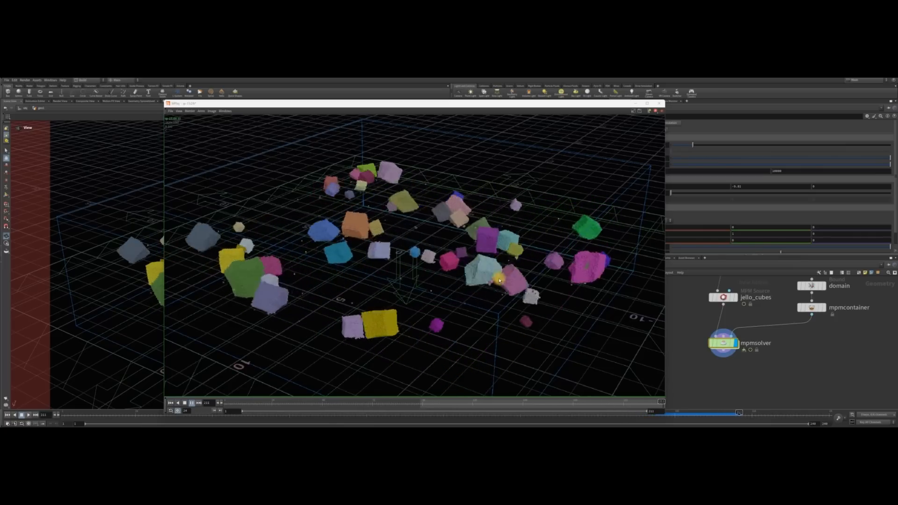
{"action": "left_click", "coordinate": [191, 402]}
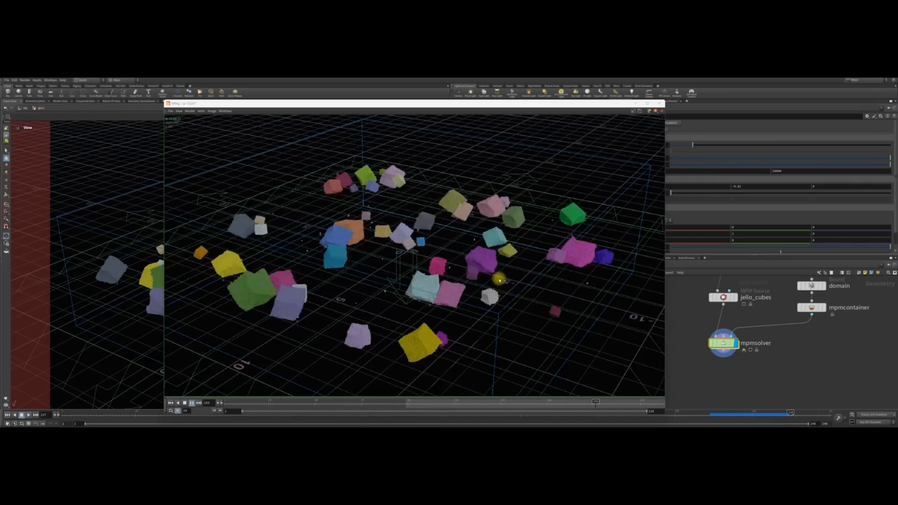
{"action": "left_click", "coordinate": [176, 403]}
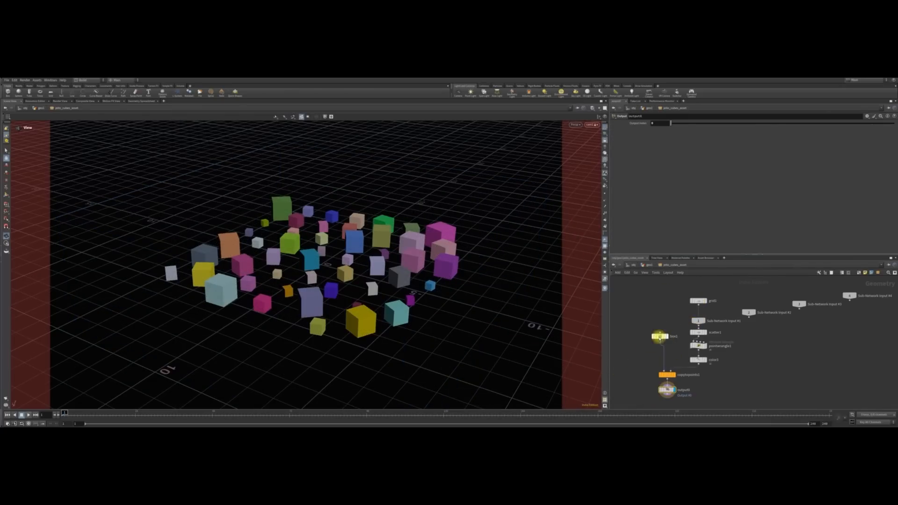
Enlarge grid1 so the coloured cubes scatter sparsely over a bigger ground area
{"action": "left_click", "coordinate": [660, 336]}
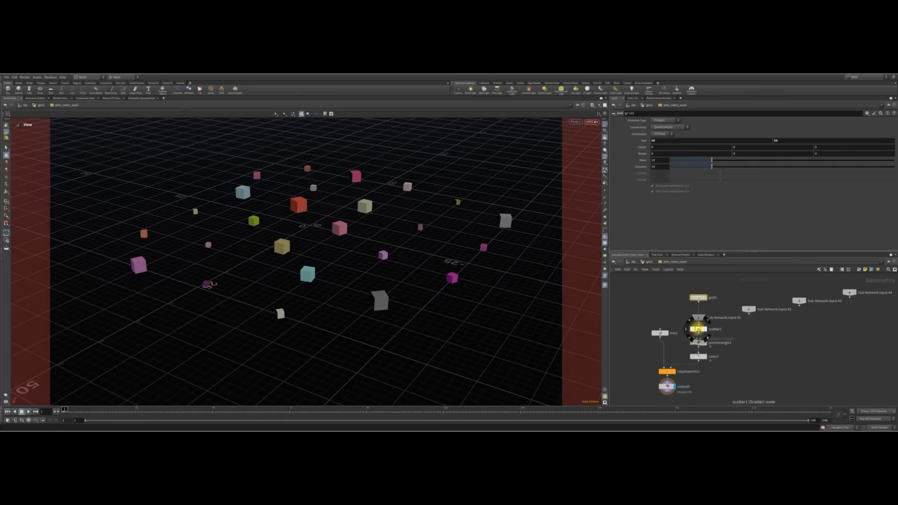
Raise scatter1's Force Total Count, set jello_cubes to liquid, and cook the mpmsolver
{"action": "left_click", "coordinate": [699, 329]}
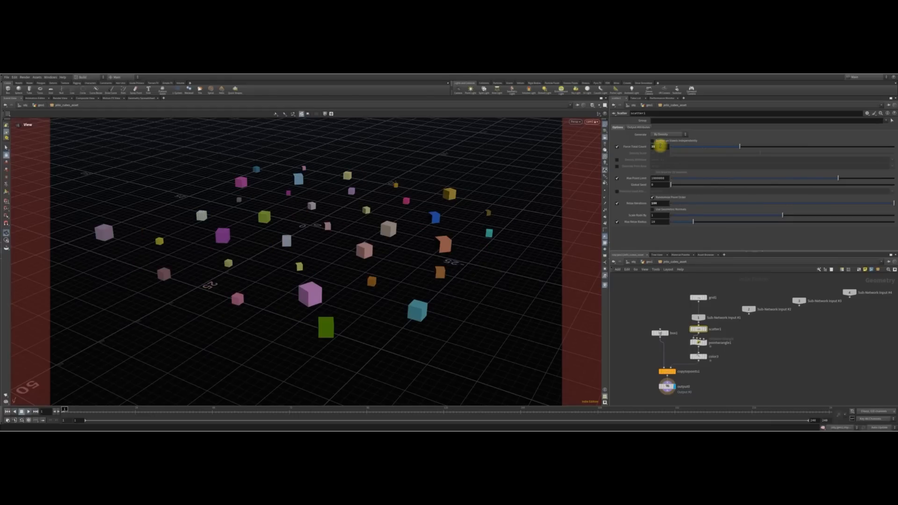
{"action": "left_click", "coordinate": [653, 141]}
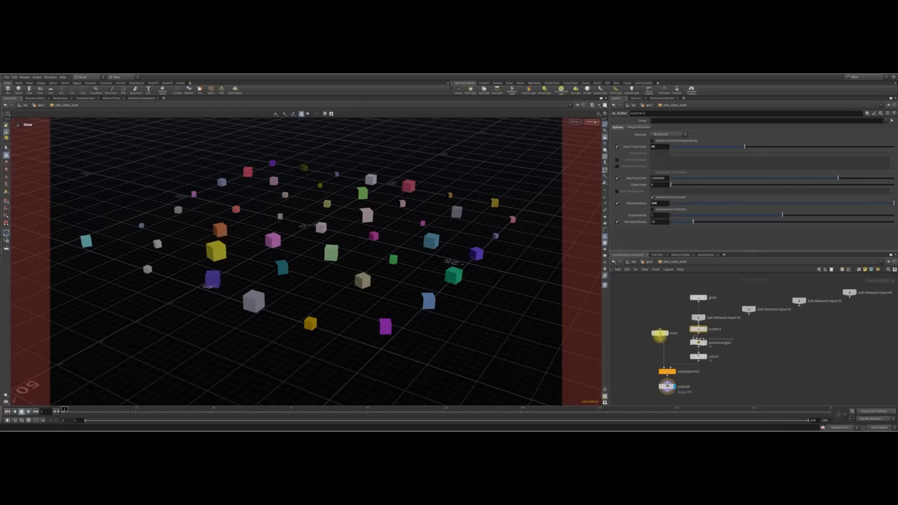
{"action": "left_click", "coordinate": [659, 334]}
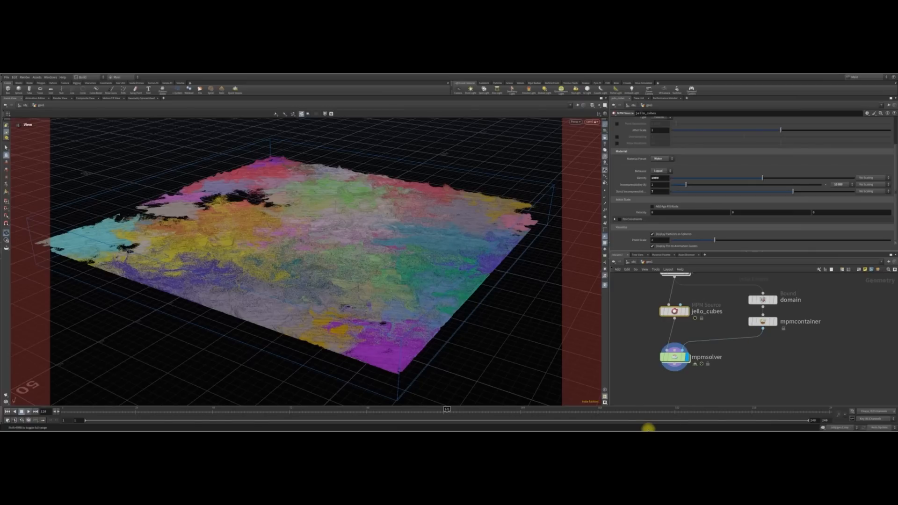
Play the liquid jello flipbook of colourful puddles spreading and merging in MPlay
{"action": "left_click", "coordinate": [27, 411]}
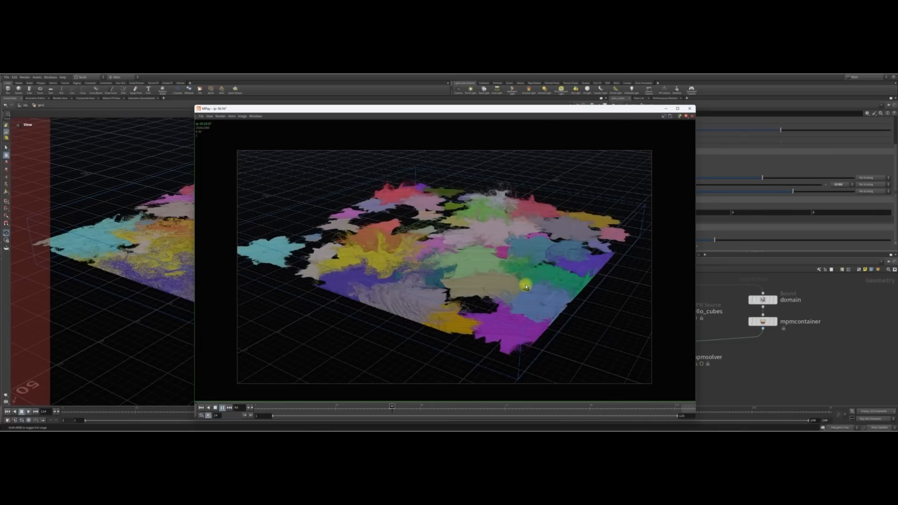
Play a new MPlay flipbook of cubes collapsing into separate, smaller coloured splats
{"action": "left_click", "coordinate": [27, 411]}
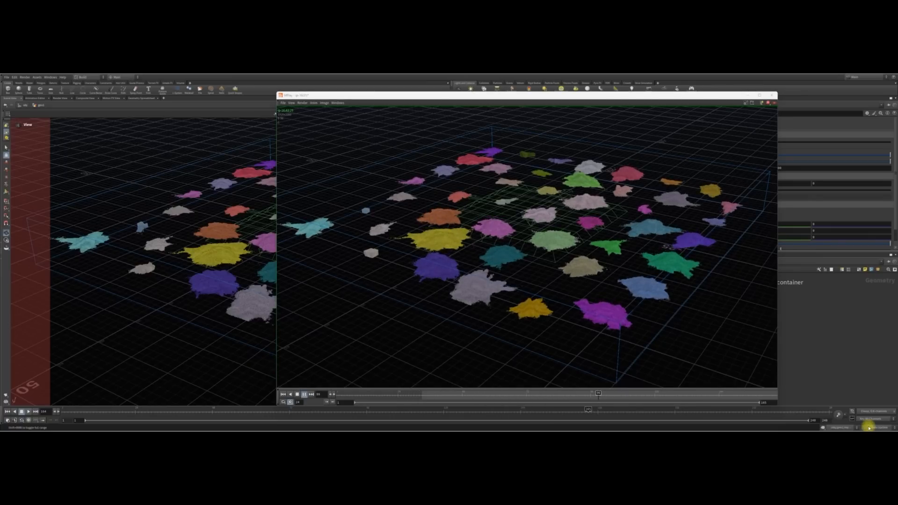
Play the thicker-fluid flipbook of cubes slumping into smooth, rounded jelly-like blobs
{"action": "left_click", "coordinate": [303, 394]}
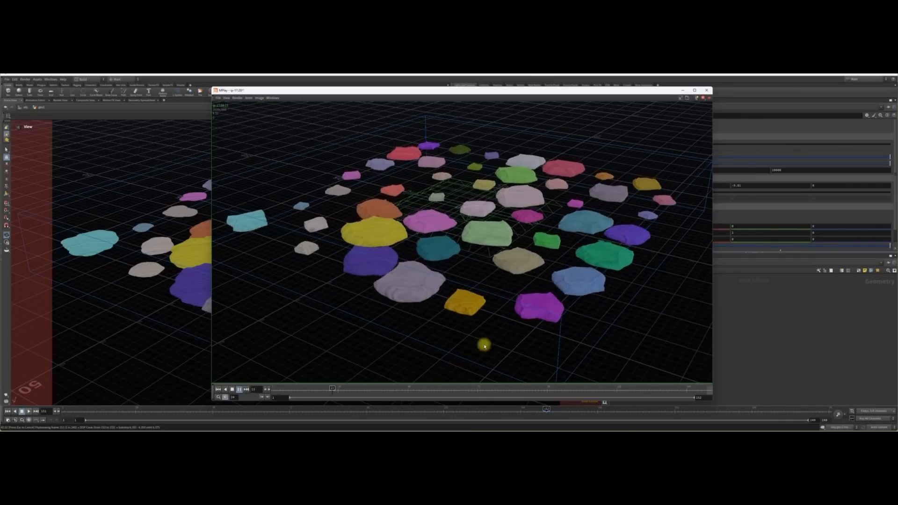
{"action": "left_click", "coordinate": [229, 389]}
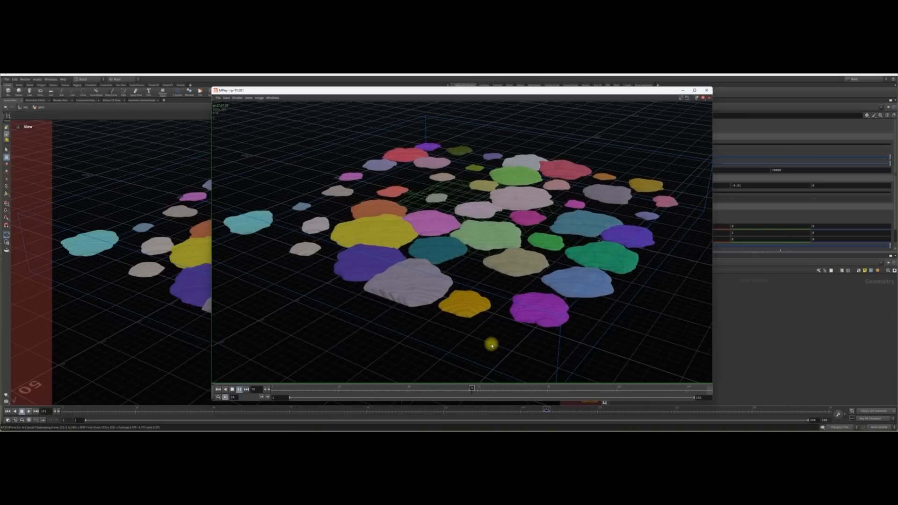